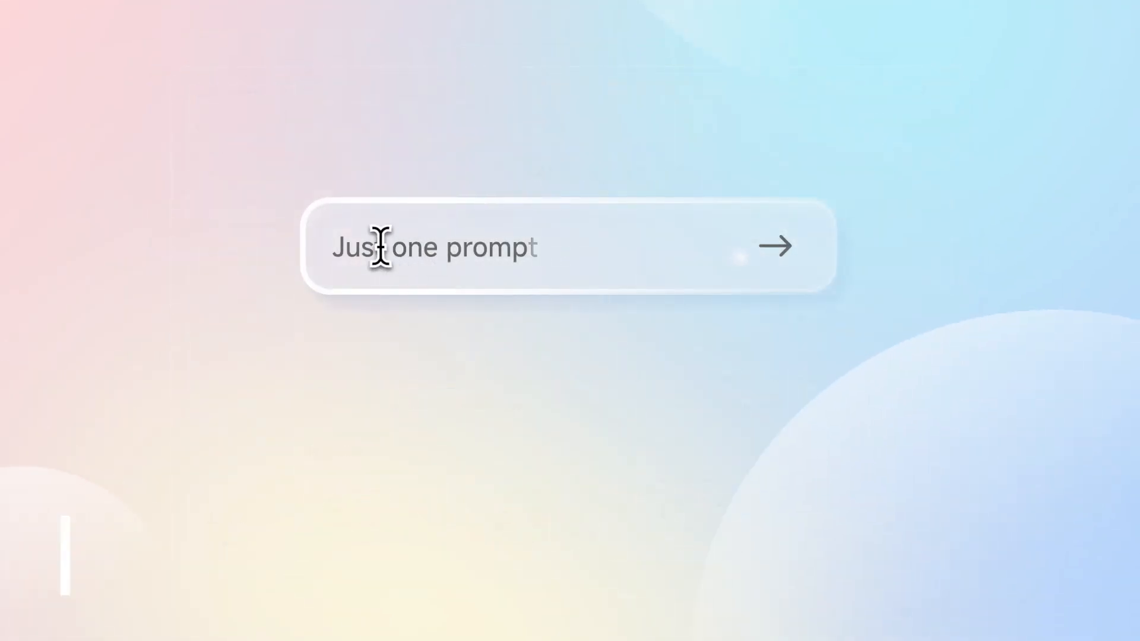
# Step: Generate Architecture Matrix Diagram slides from a text prompt, then point to Diagram Agent
pyautogui.click(774, 246)
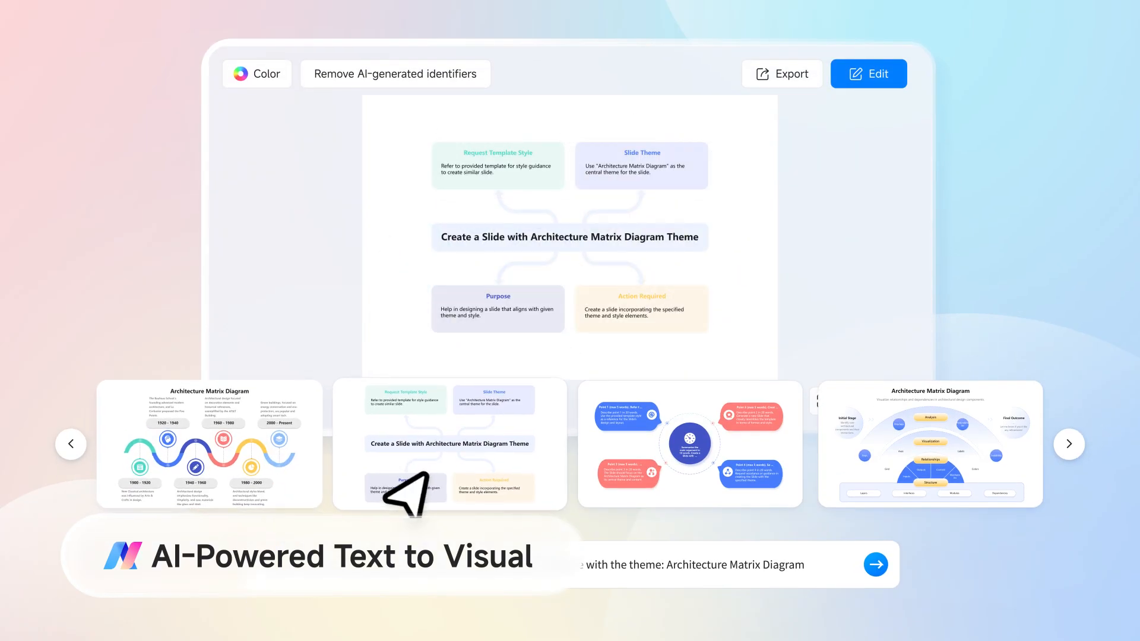
pyautogui.click(868, 74)
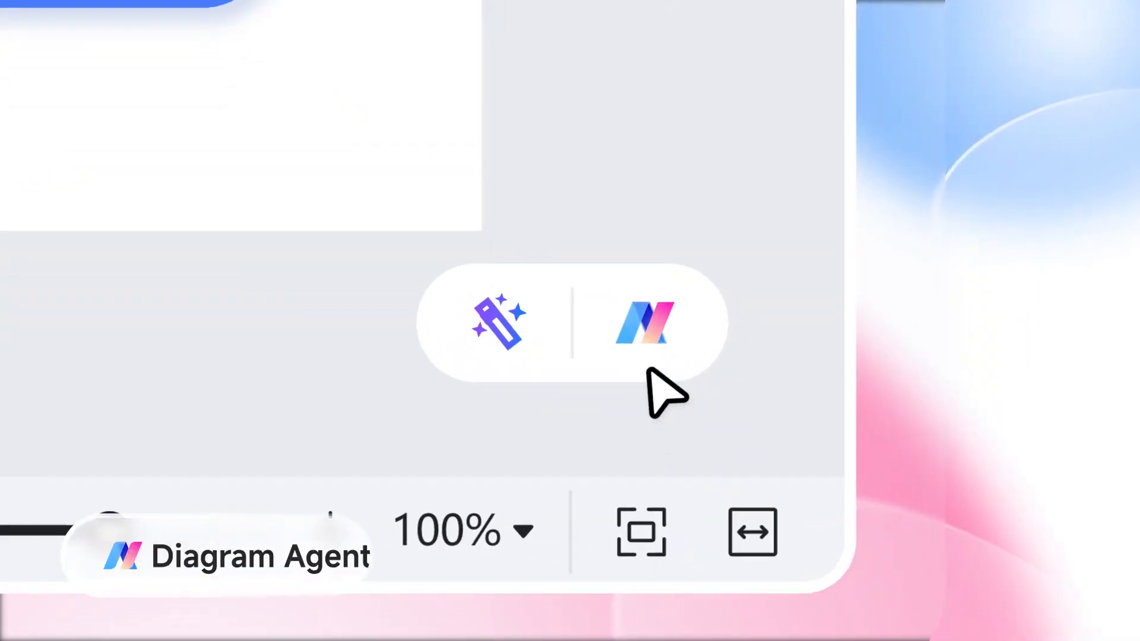
# Step: Open the Diagram Agent chat panel to describe a diagram for drawing
pyautogui.click(643, 324)
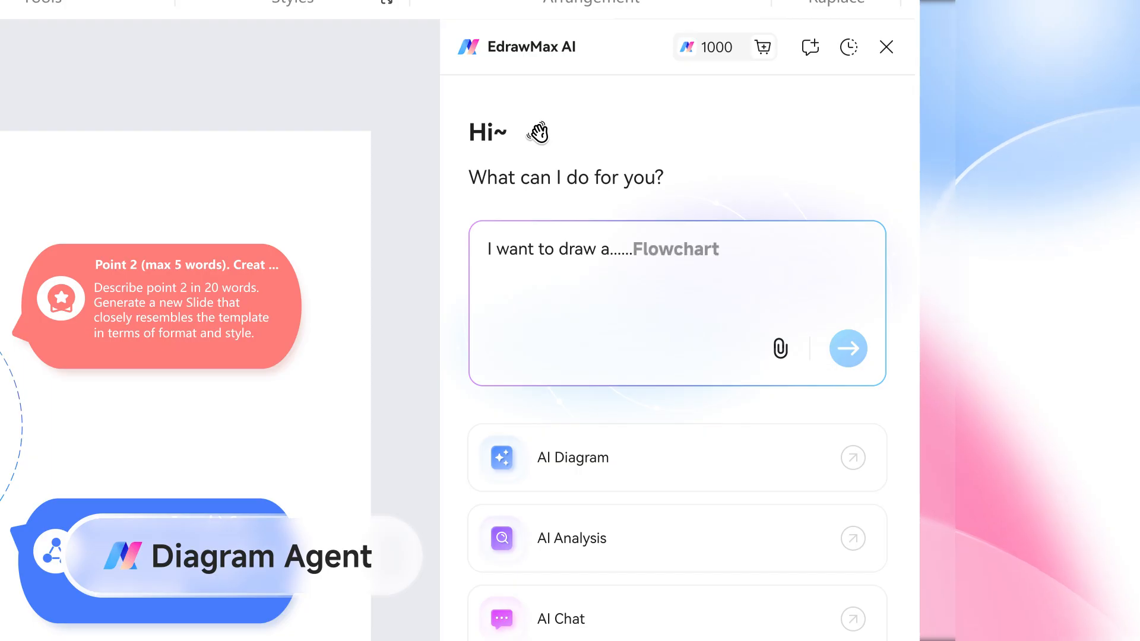
pyautogui.click(847, 347)
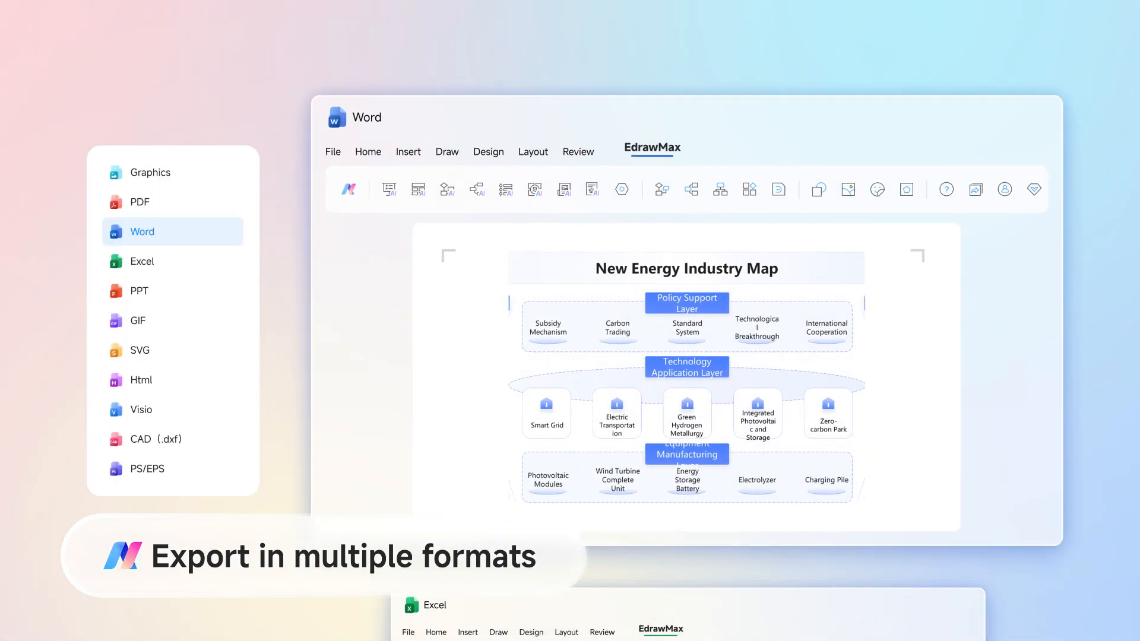
# Step: Export the New Energy Industry Map diagram to Word, Excel and PowerPoint
pyautogui.click(139, 291)
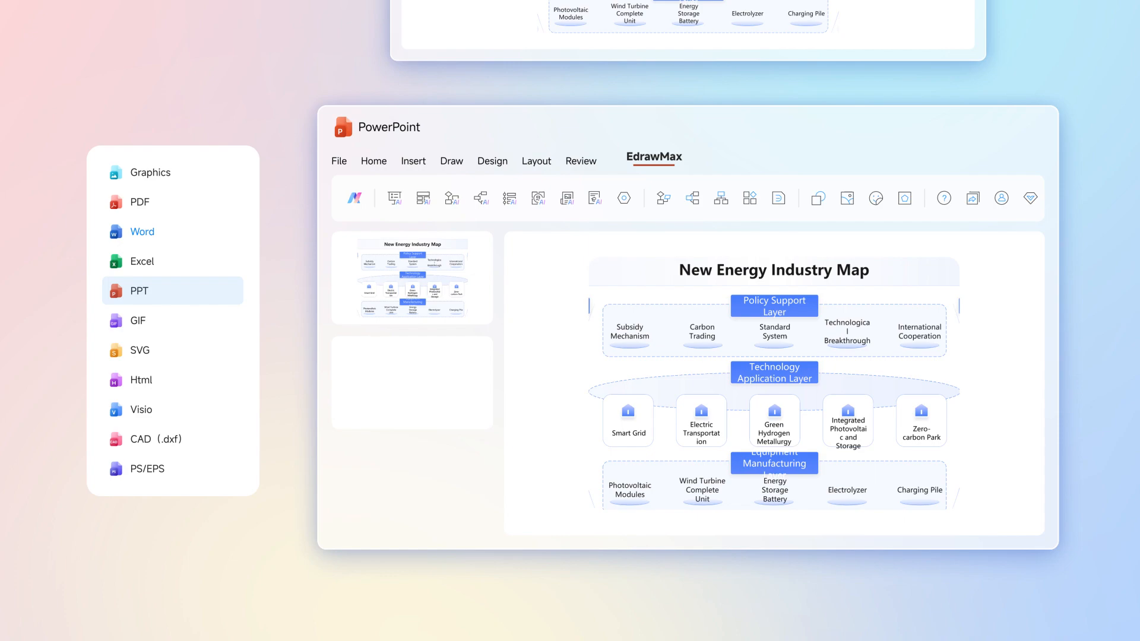